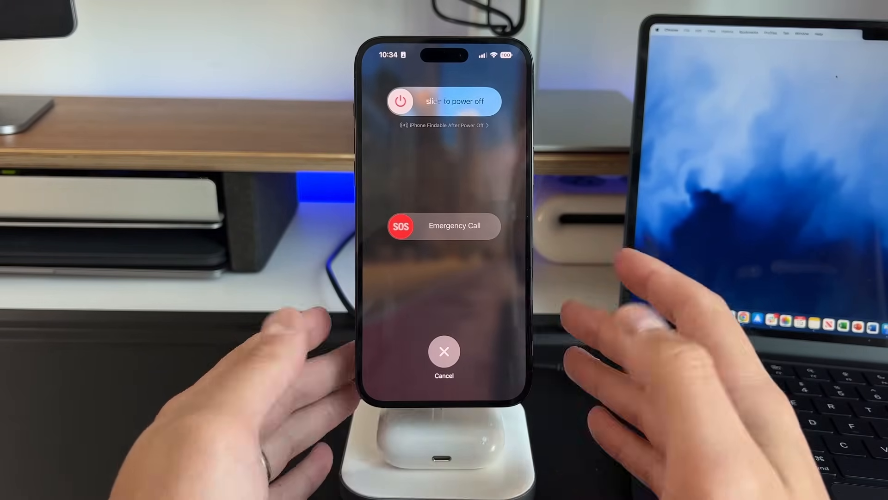
- Cancel the power-off slider and choose Trust on the Trust This Computer alert
{"action": "left_click", "coordinate": [443, 352]}
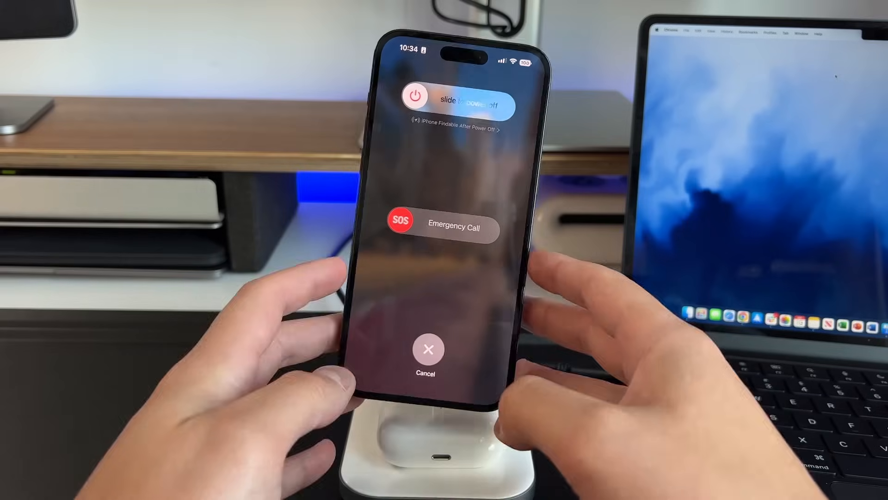
{"action": "left_click", "coordinate": [426, 349]}
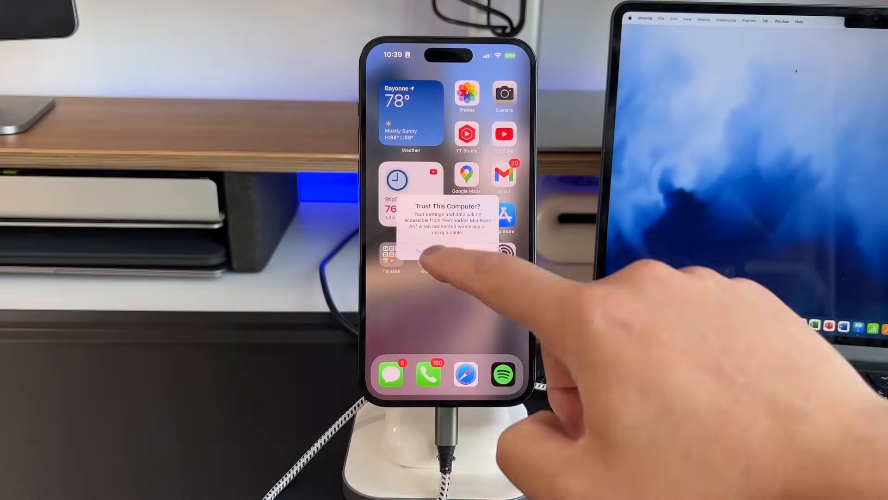
{"action": "left_click", "coordinate": [446, 252]}
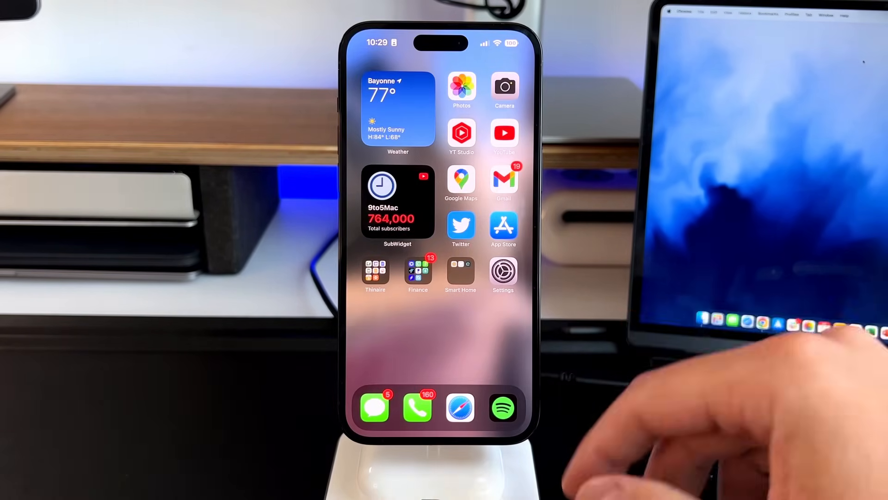
- Go to Settings > General and choose Shut Down to reach the power-off slider
{"action": "left_click", "coordinate": [503, 272]}
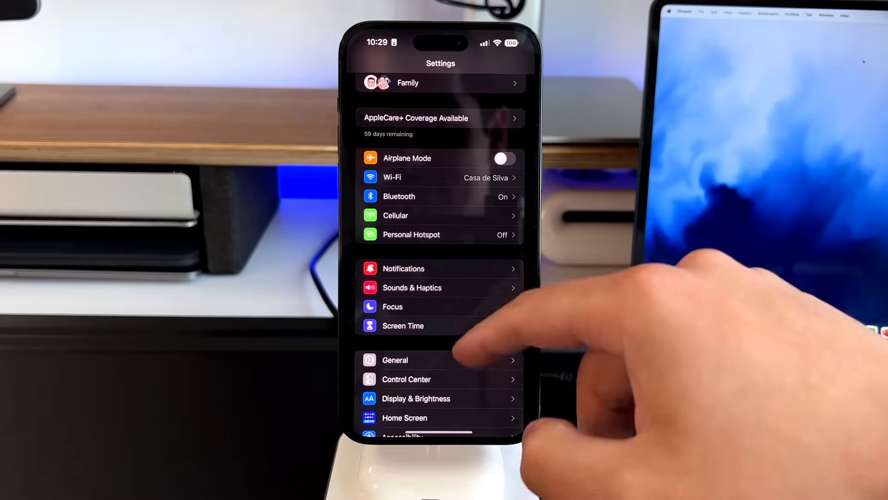
{"action": "left_click", "coordinate": [396, 360]}
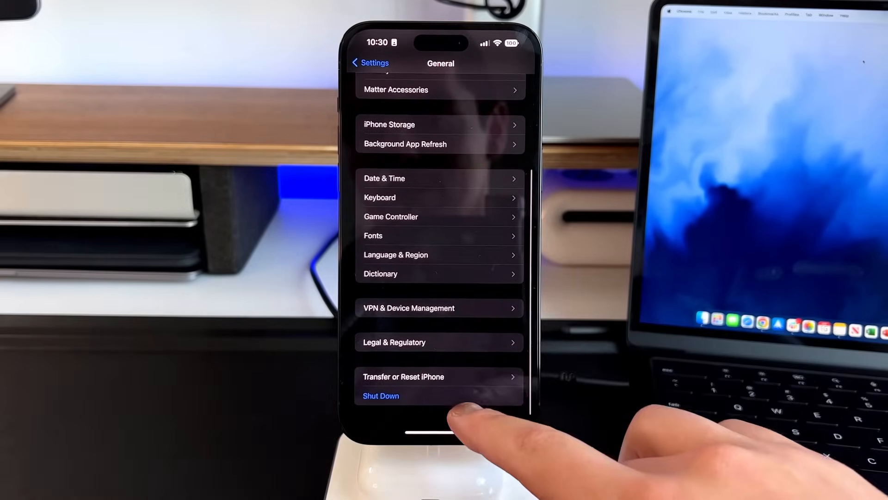
{"action": "left_click", "coordinate": [380, 395]}
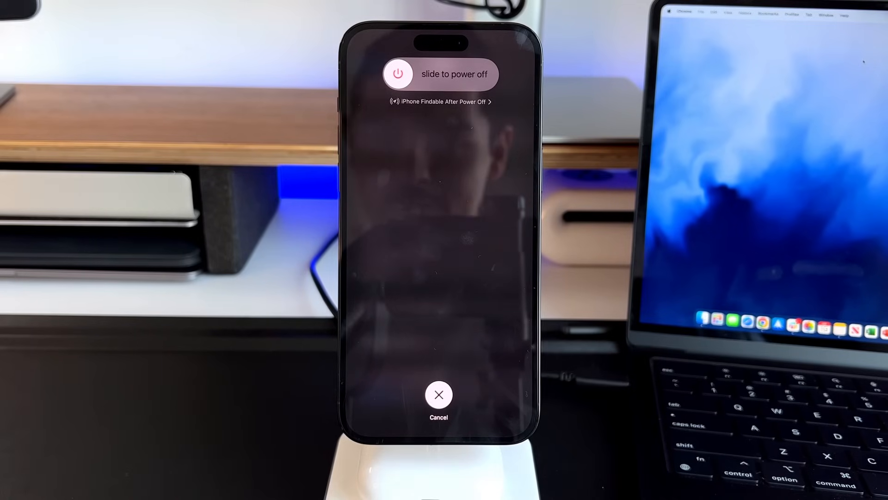
- Cancel the power-off screen, then hold the side button to bring it up again
{"action": "left_click", "coordinate": [439, 394]}
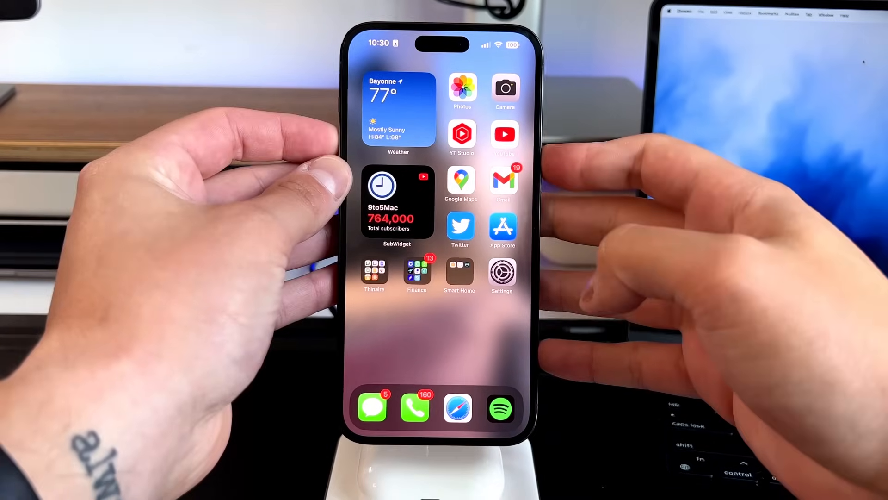
{"action": "key", "text": "power"}
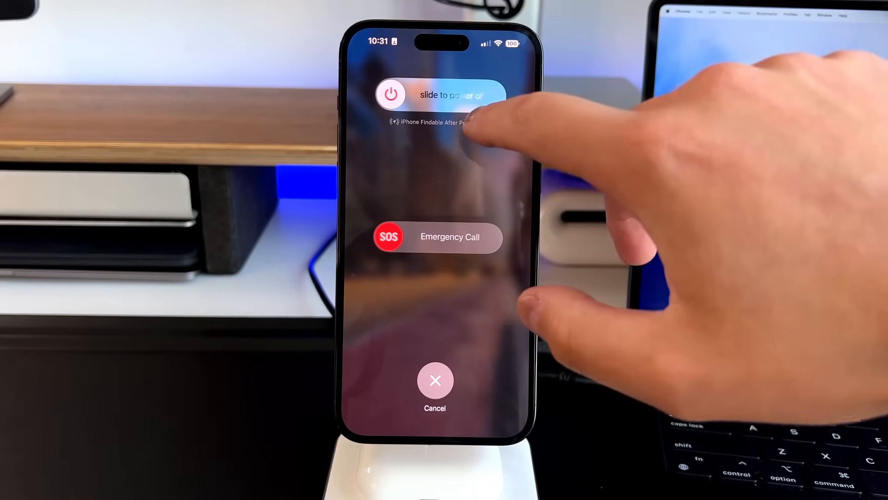
- View the iPhone Remains Findable After Power Off notice and close it
{"action": "left_click", "coordinate": [438, 122]}
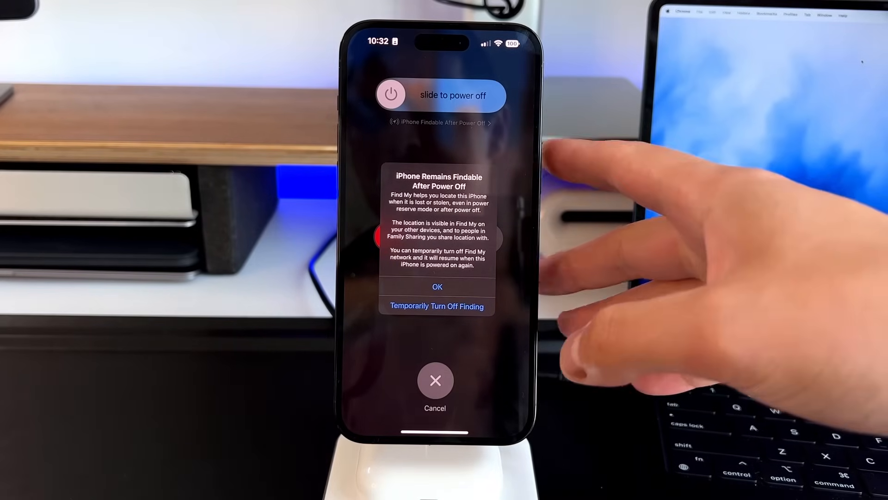
{"action": "left_click", "coordinate": [437, 286]}
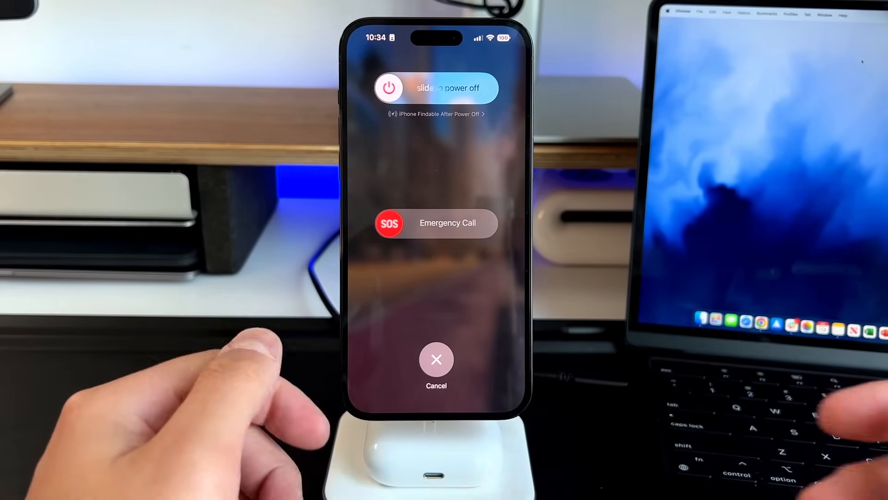
- Dismiss the power-off and Emergency Call screen with Cancel, returning home
{"action": "left_click", "coordinate": [436, 359]}
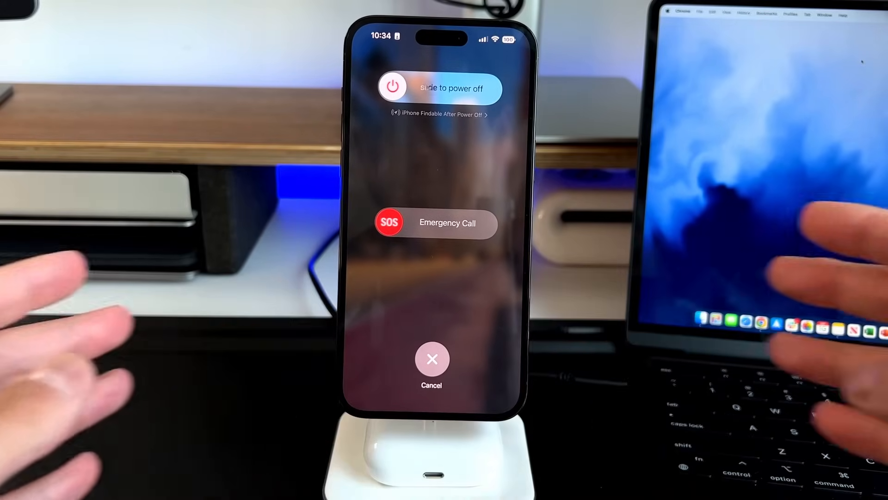
{"action": "left_click", "coordinate": [432, 360]}
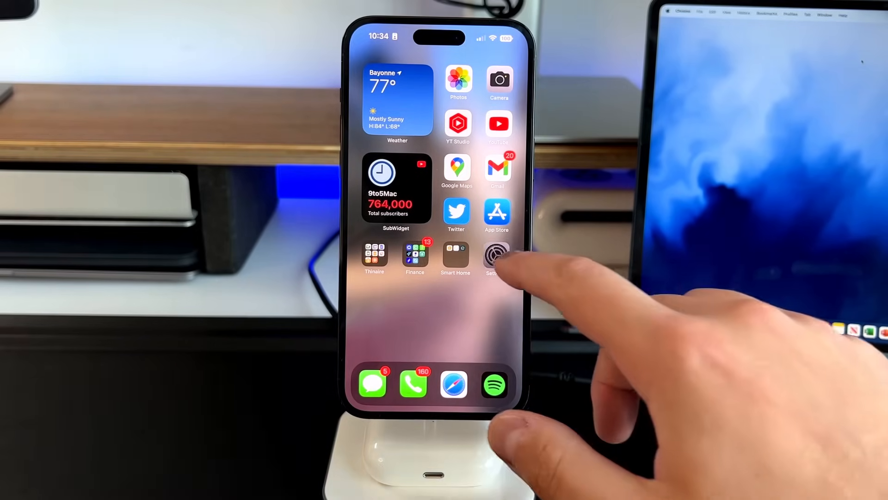
- From the main Settings list, scroll to and enter the Emergency SOS section
{"action": "left_click", "coordinate": [496, 258]}
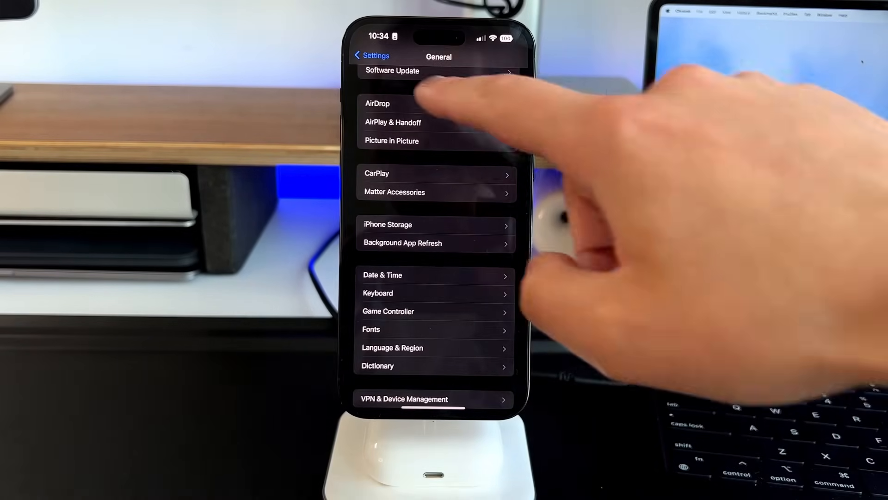
{"action": "left_click", "coordinate": [371, 56]}
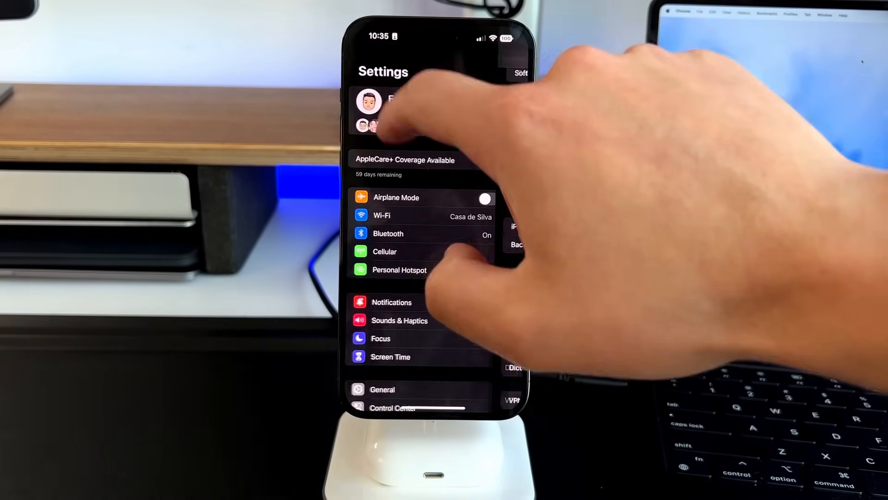
{"action": "scroll", "scroll_direction": "down", "scroll_amount": 3}
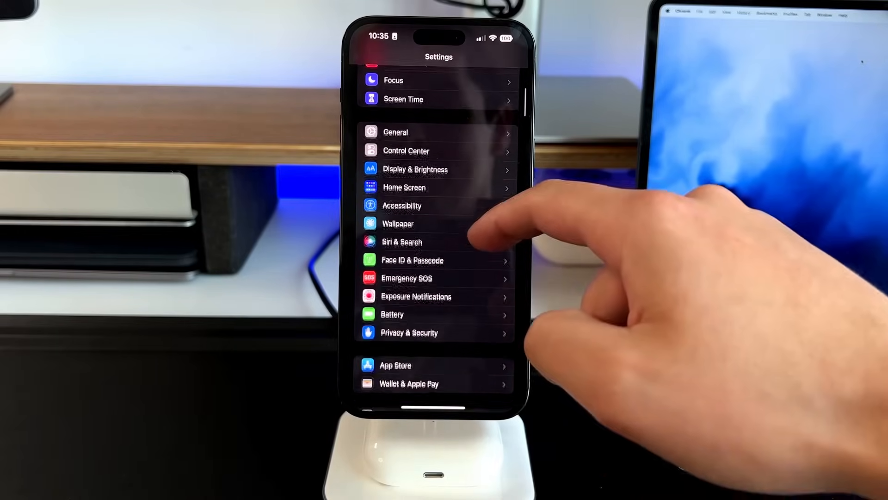
{"action": "left_click", "coordinate": [407, 277]}
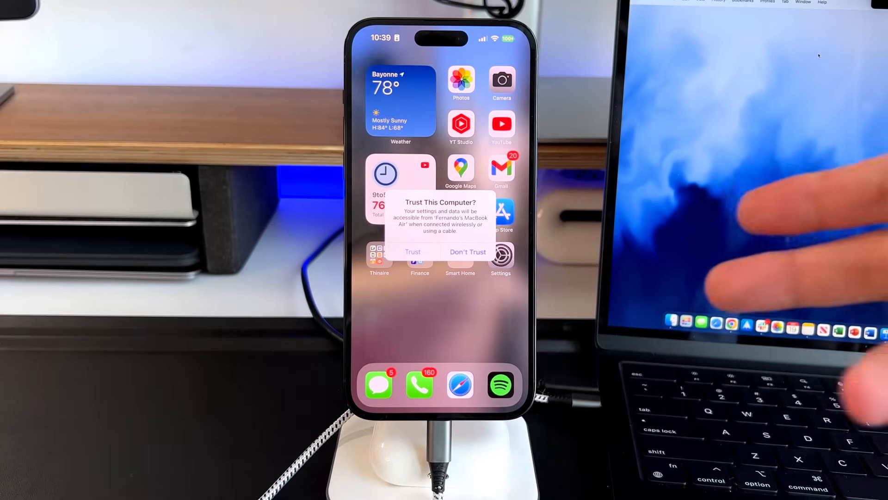
- Answer the Trust This Computer alert after cabling the iPhone to the Mac
{"action": "left_click", "coordinate": [412, 252]}
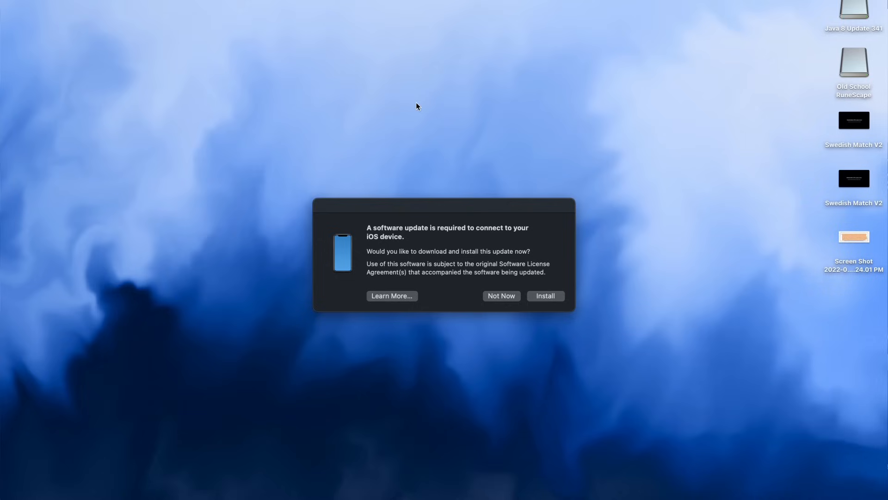
{"action": "mouse_move", "coordinate": [492, 191]}
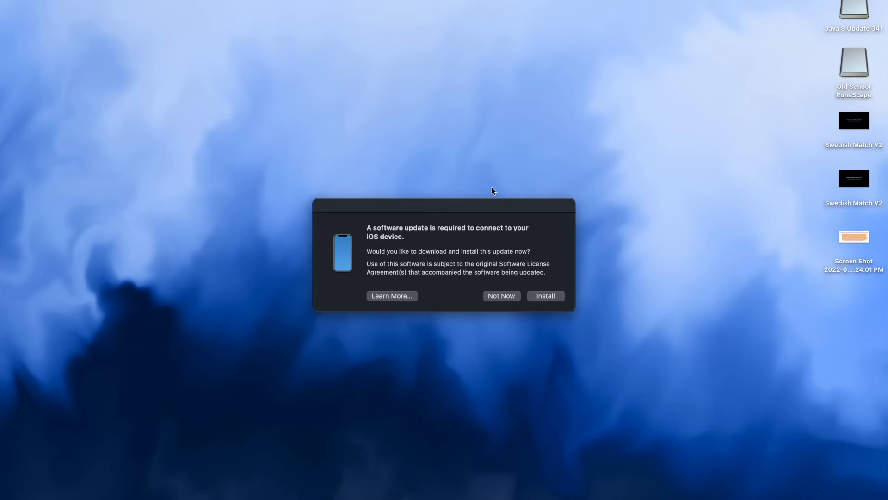
{"action": "mouse_move", "coordinate": [507, 197]}
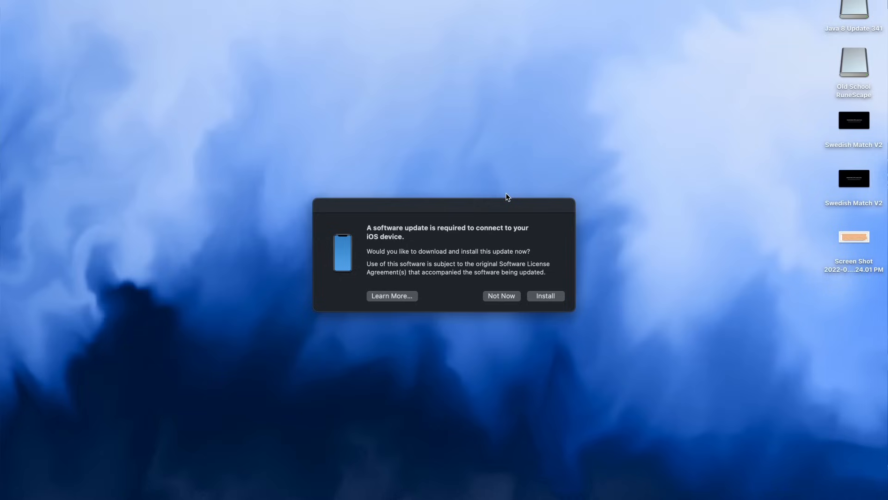